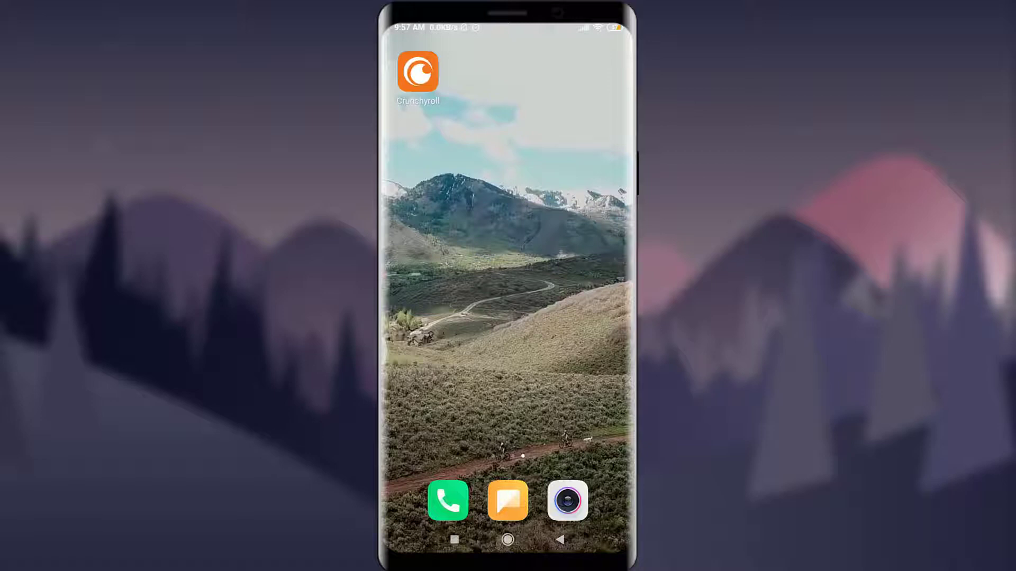
Launch the Crunchyroll app from the Android home screen to reach its featured anime feed.
click(422, 75)
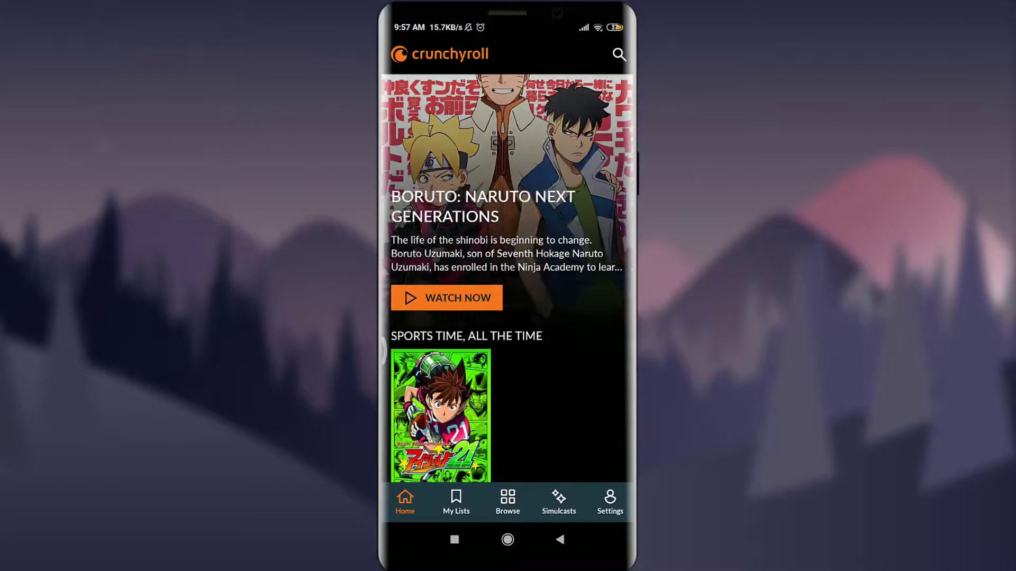
scroll(down, 3)
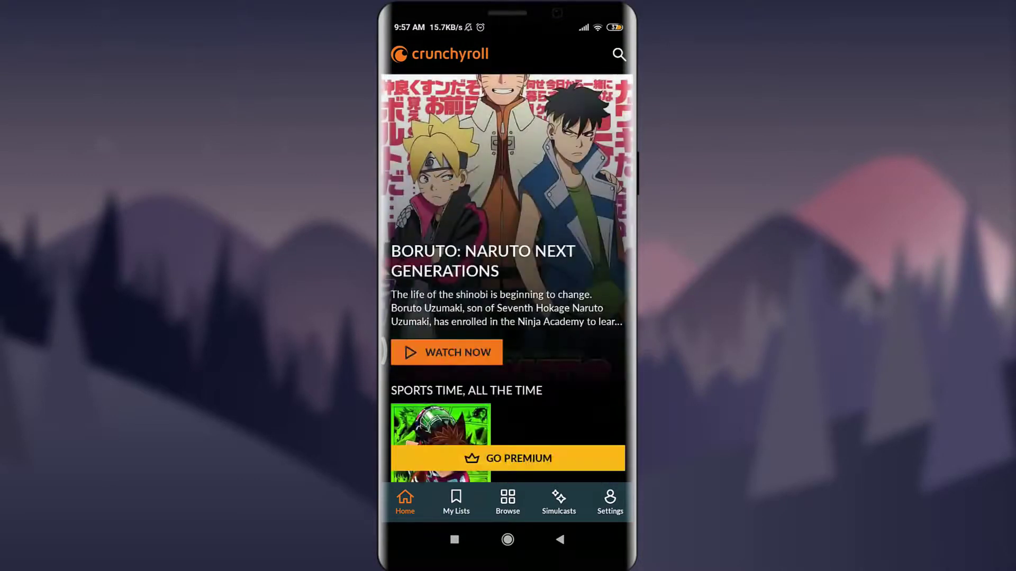
scroll(down, 3)
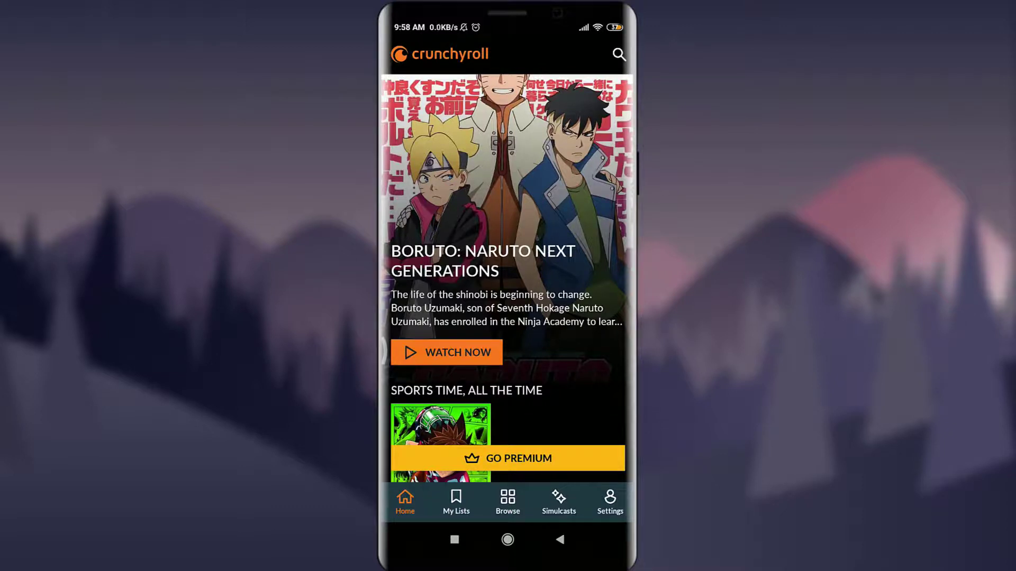
Log out from the Crunchyroll Settings page, reaching the Create Account and Log In screen.
click(610, 502)
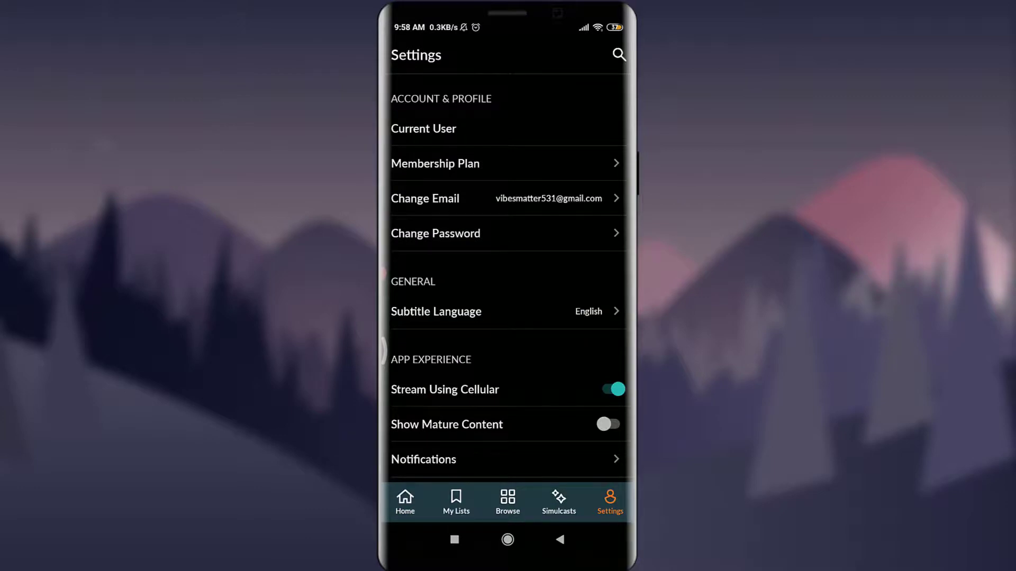
scroll(down, 3)
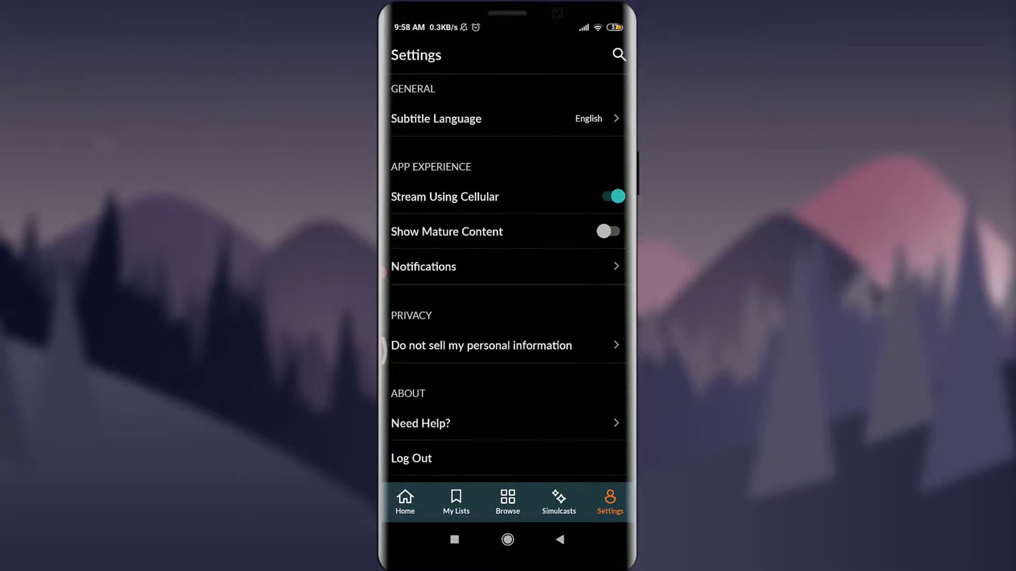
scroll(down, 3)
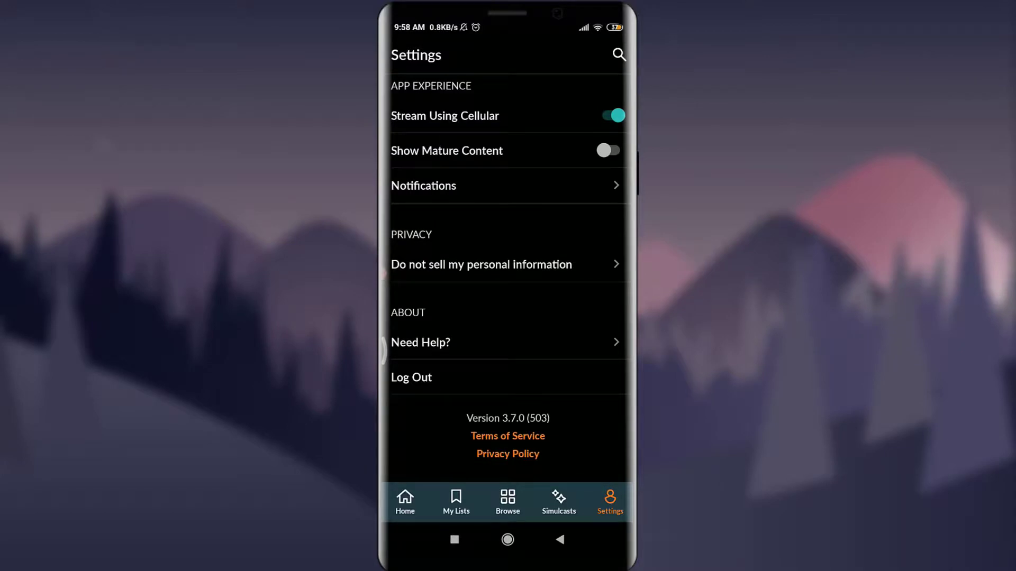
click(411, 377)
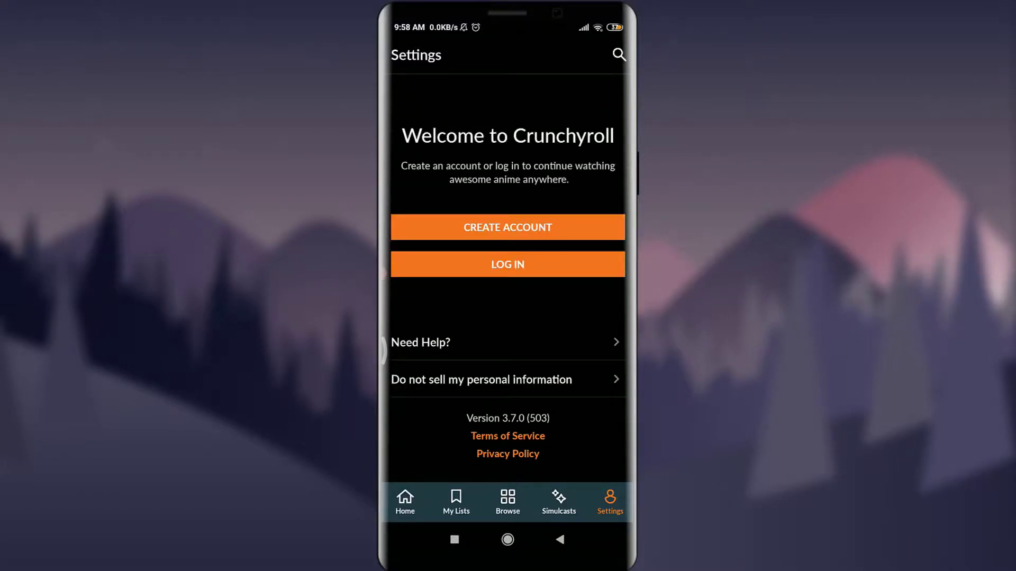